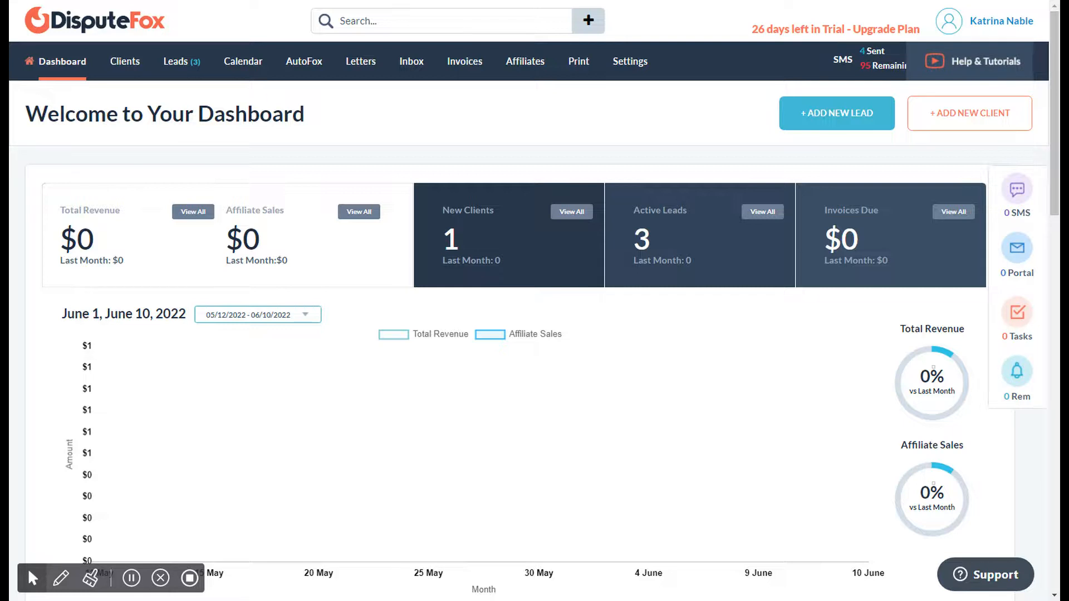
mouse_move(124, 61)
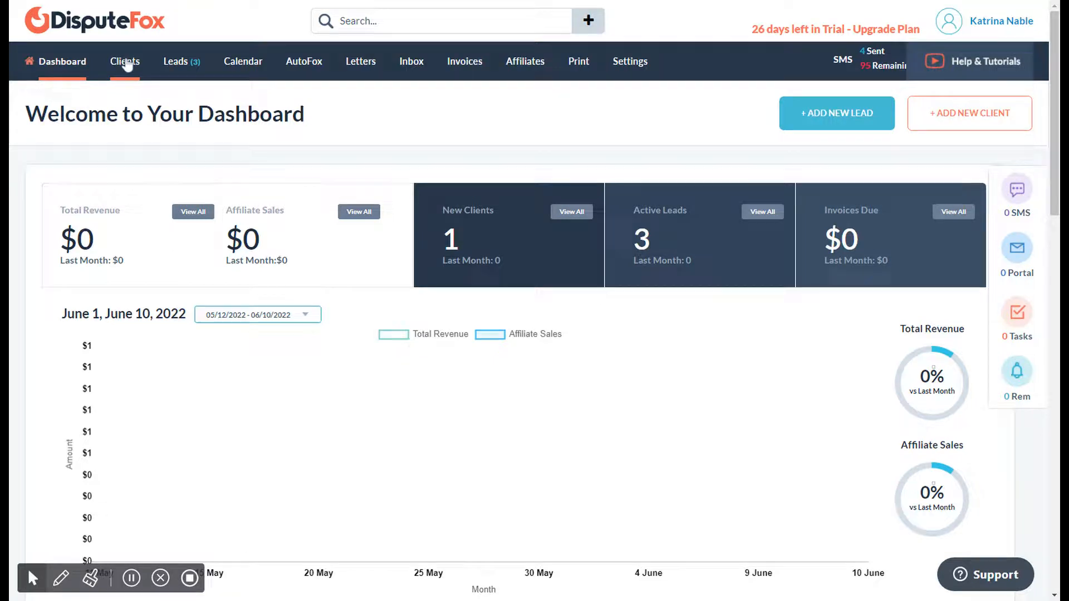
Open the Clients page listing the active client, Client Demo
click(125, 61)
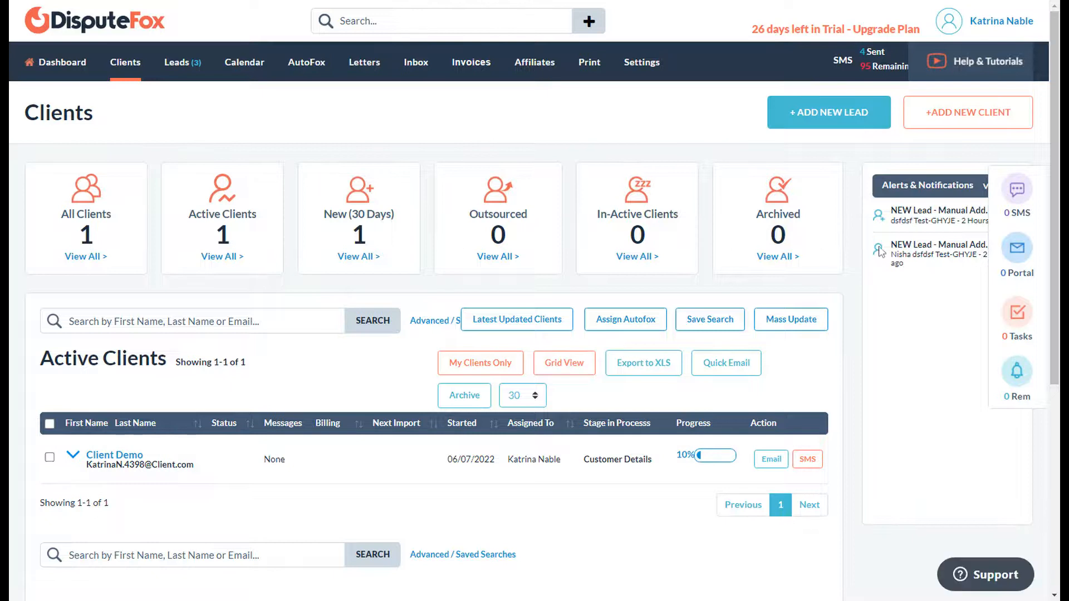
mouse_move(920, 224)
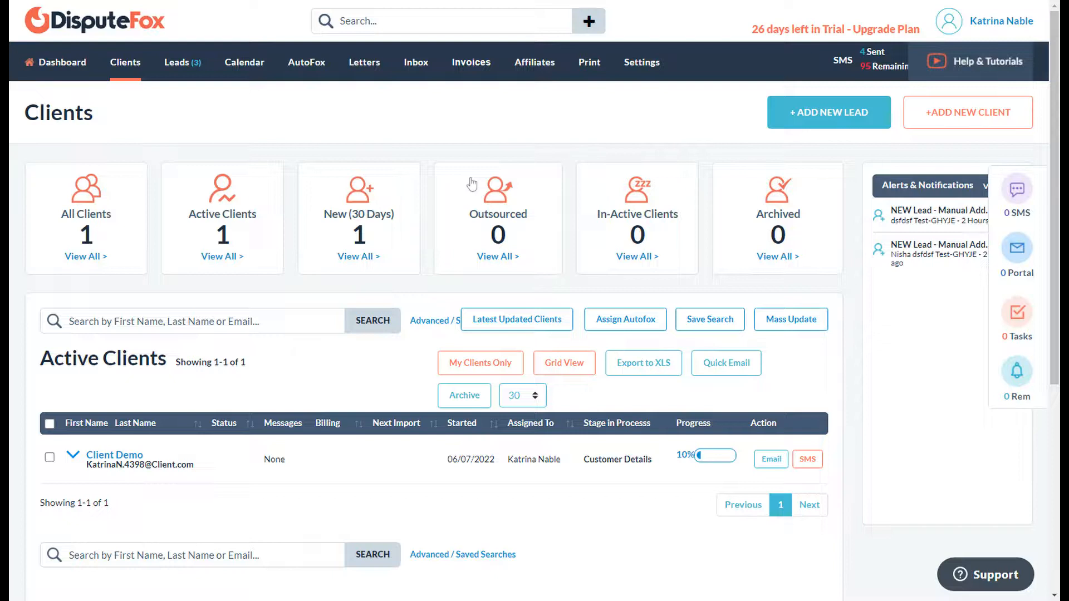
mouse_move(472, 183)
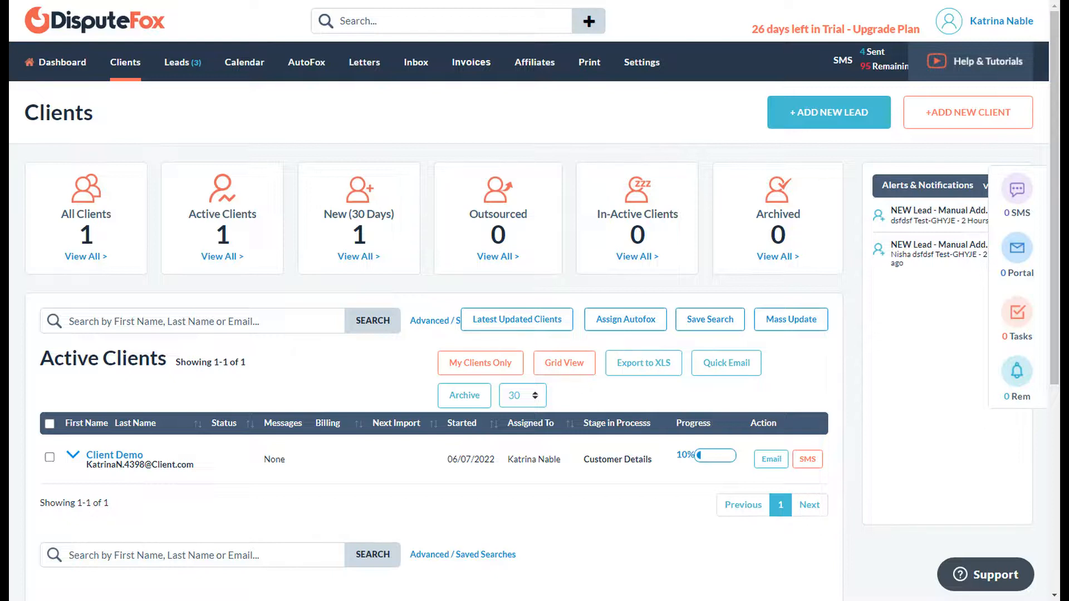
mouse_move(349, 387)
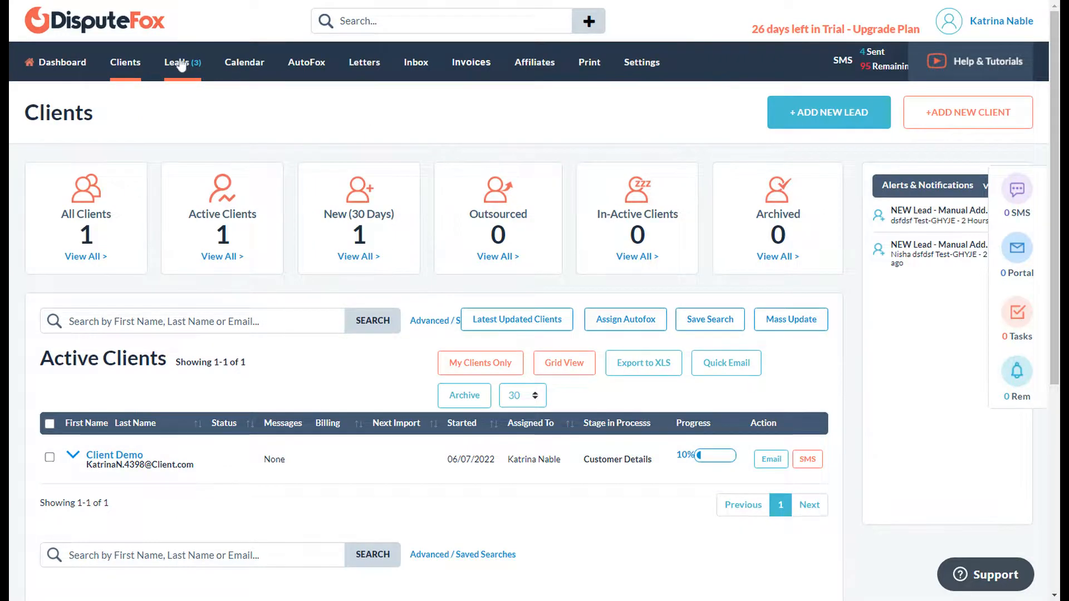
Open Leads and view all new leads, scrolling through the three listed
click(176, 62)
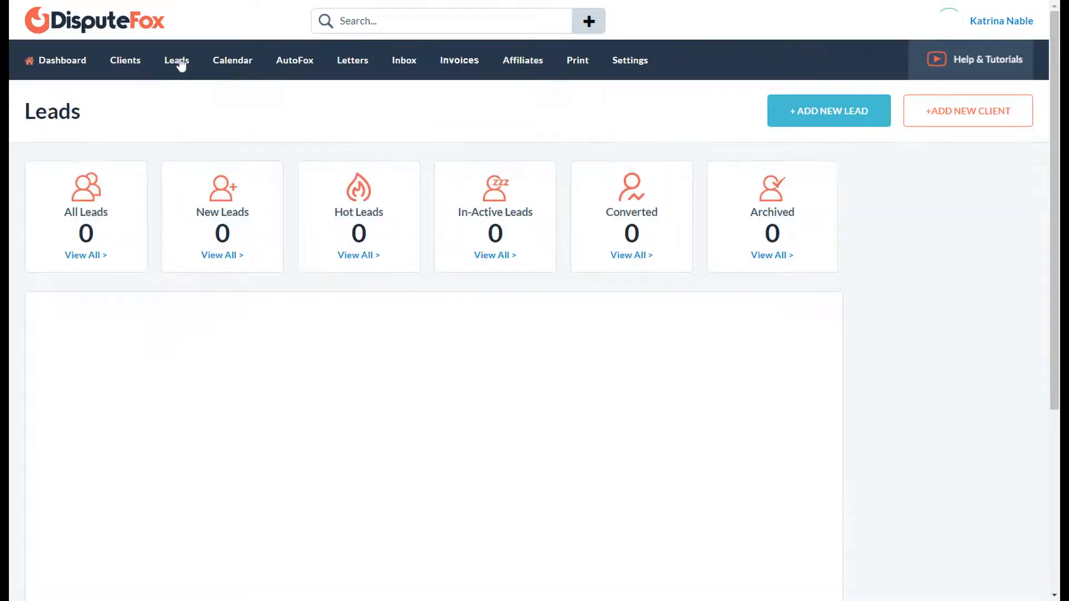
click(176, 60)
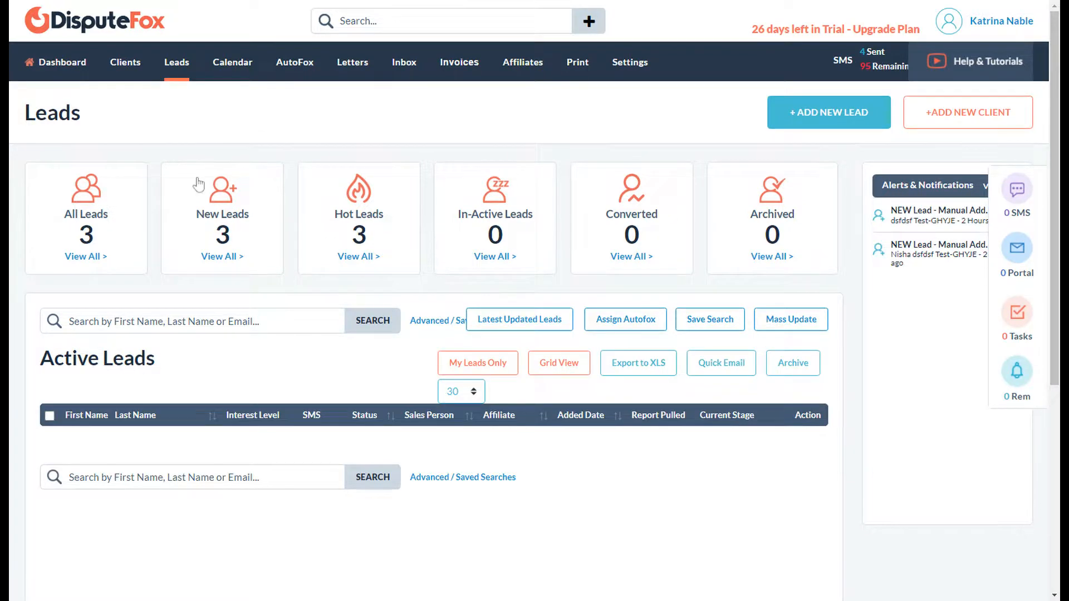
click(222, 257)
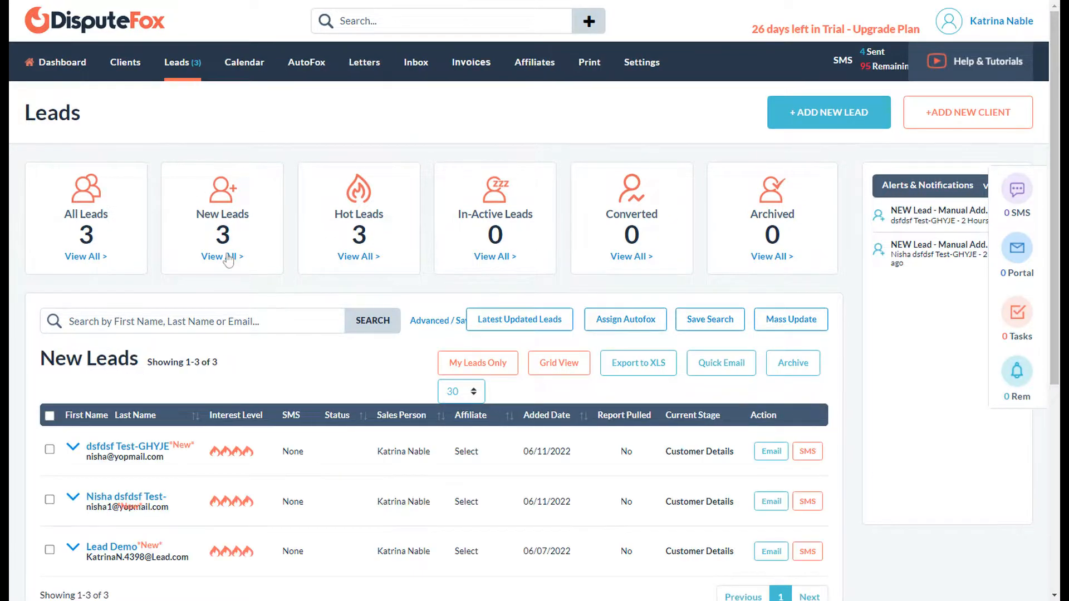
scroll(down, 3)
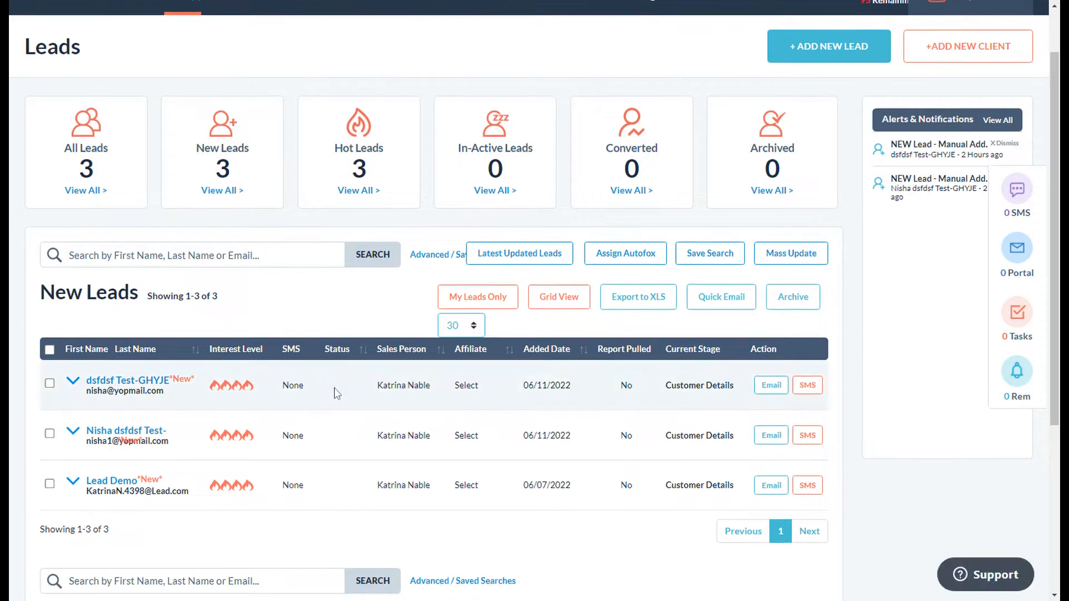
mouse_move(136, 390)
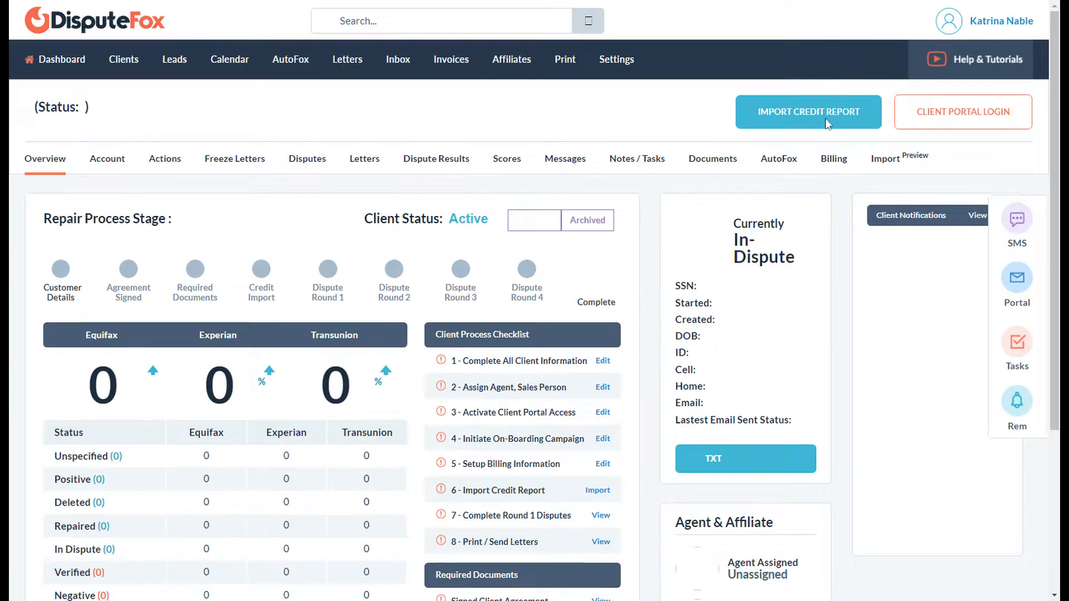
Start a credit report import for lead dsfdsf Test-GHYJE to show the monitoring login form
click(808, 112)
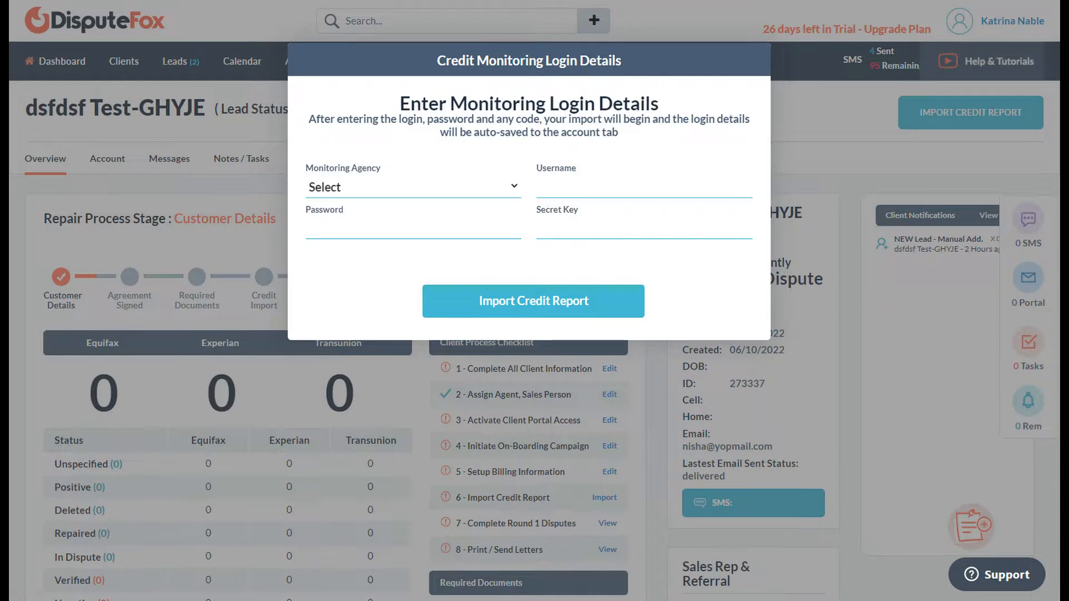
mouse_move(514, 193)
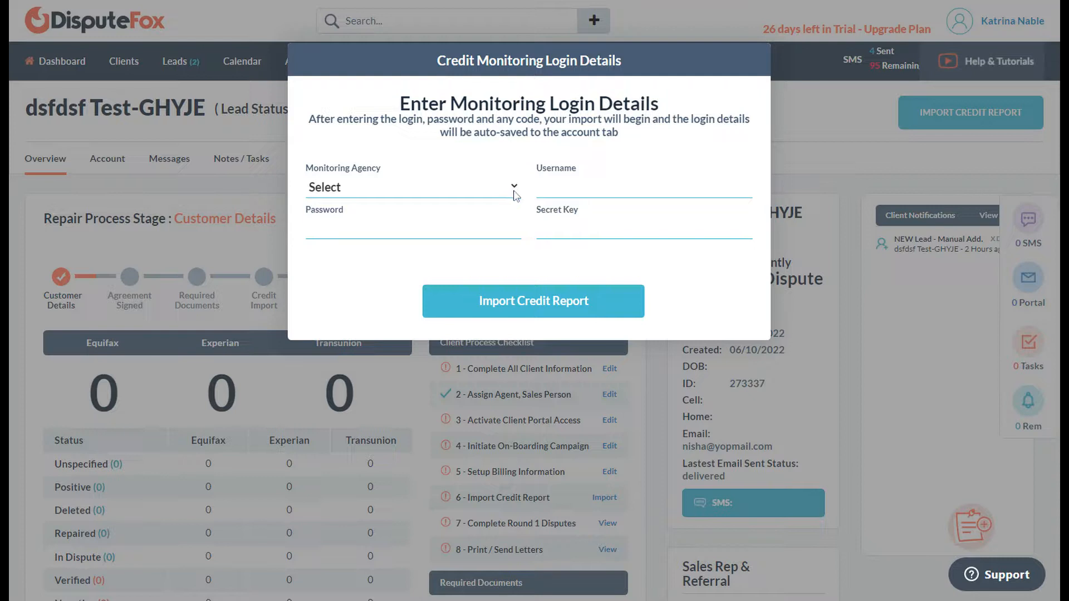
mouse_move(515, 197)
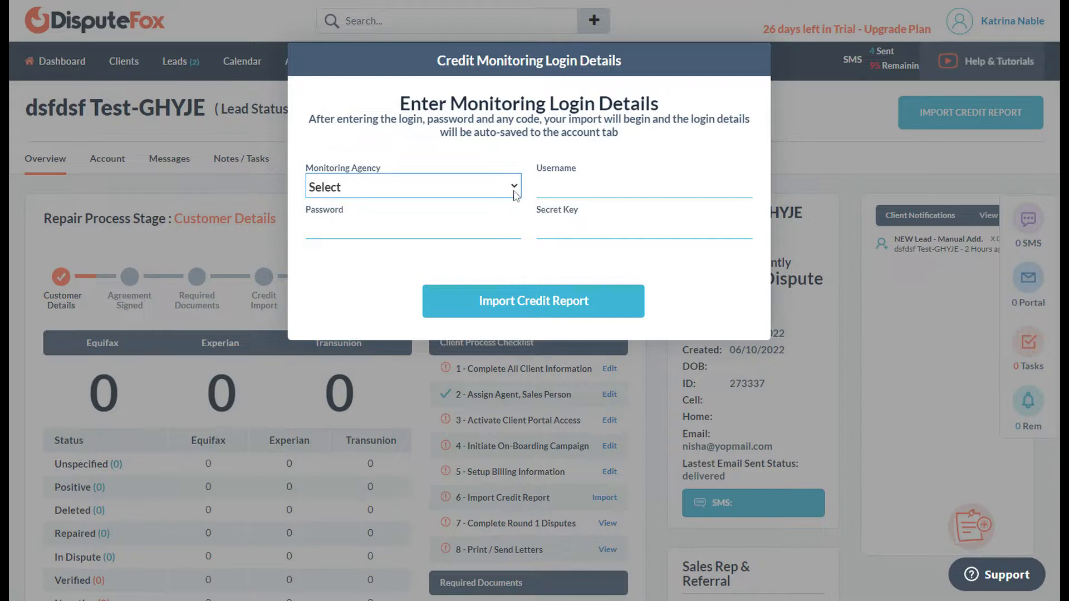
mouse_move(507, 205)
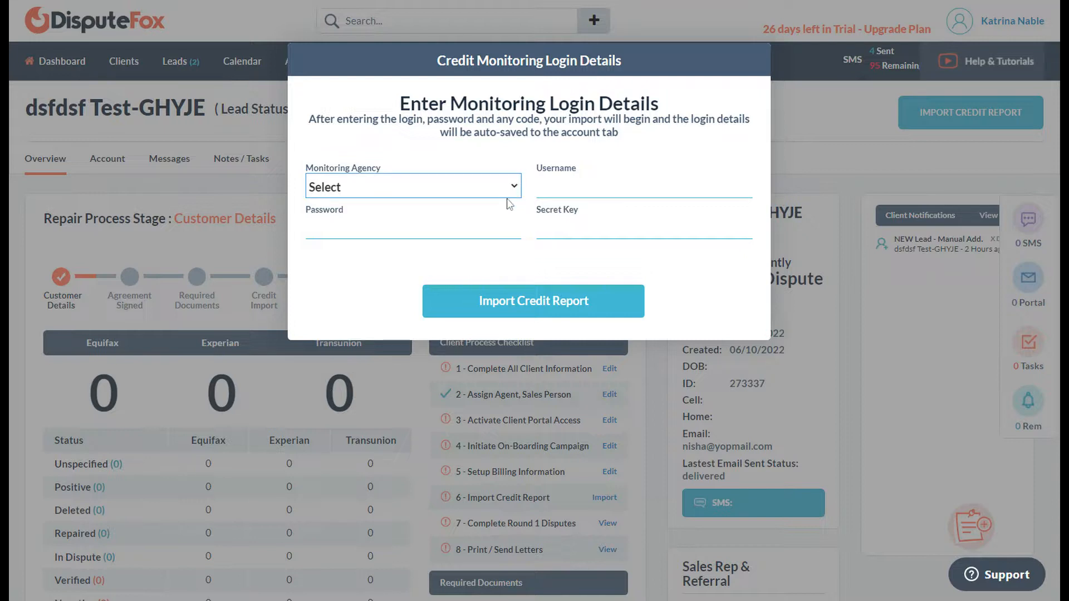
click(412, 186)
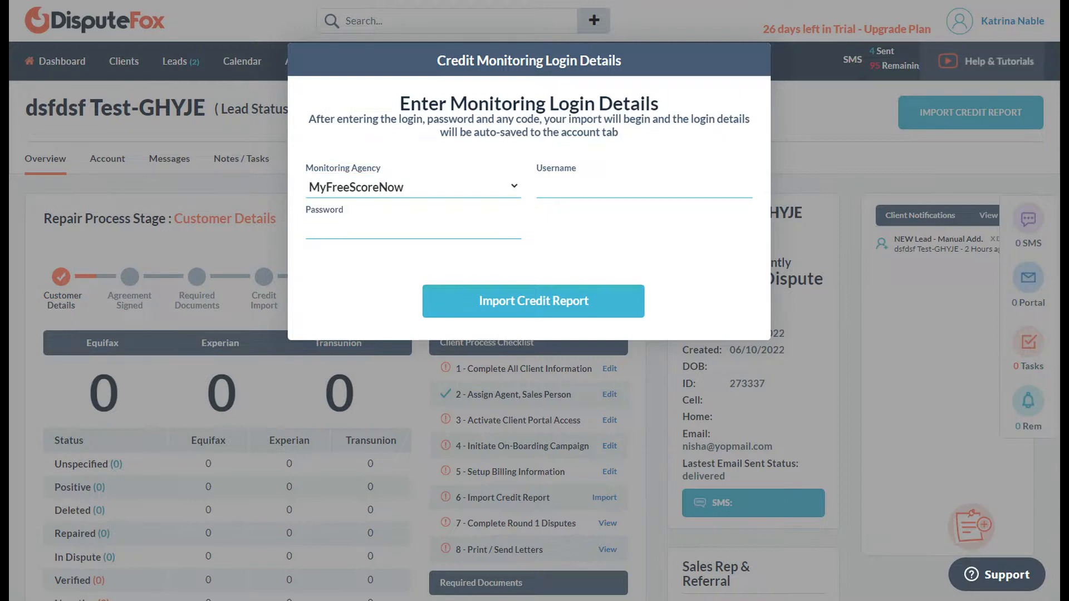
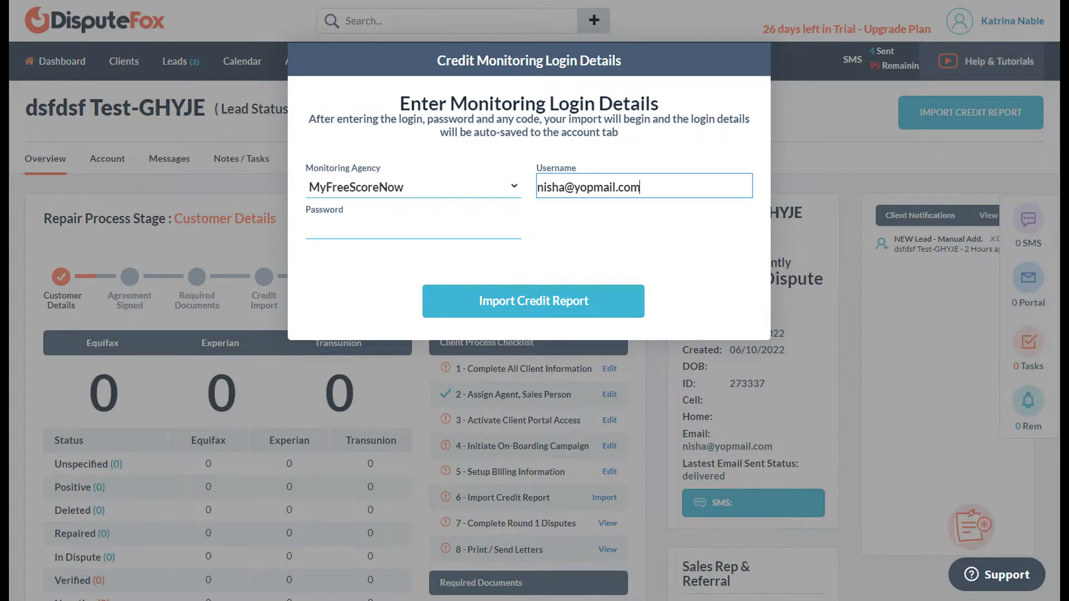
mouse_move(586, 247)
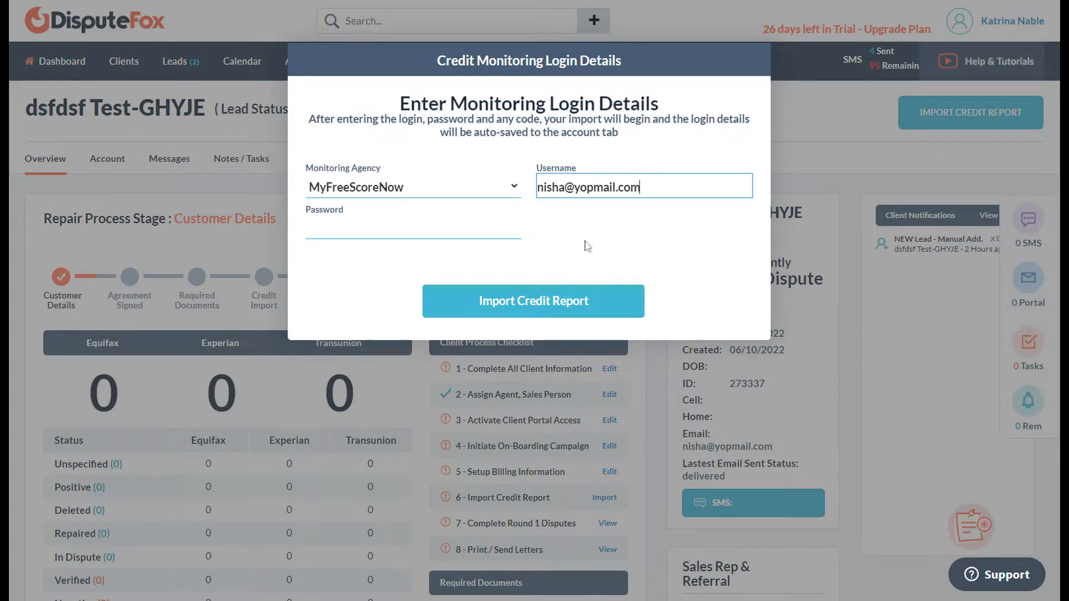
click(412, 227)
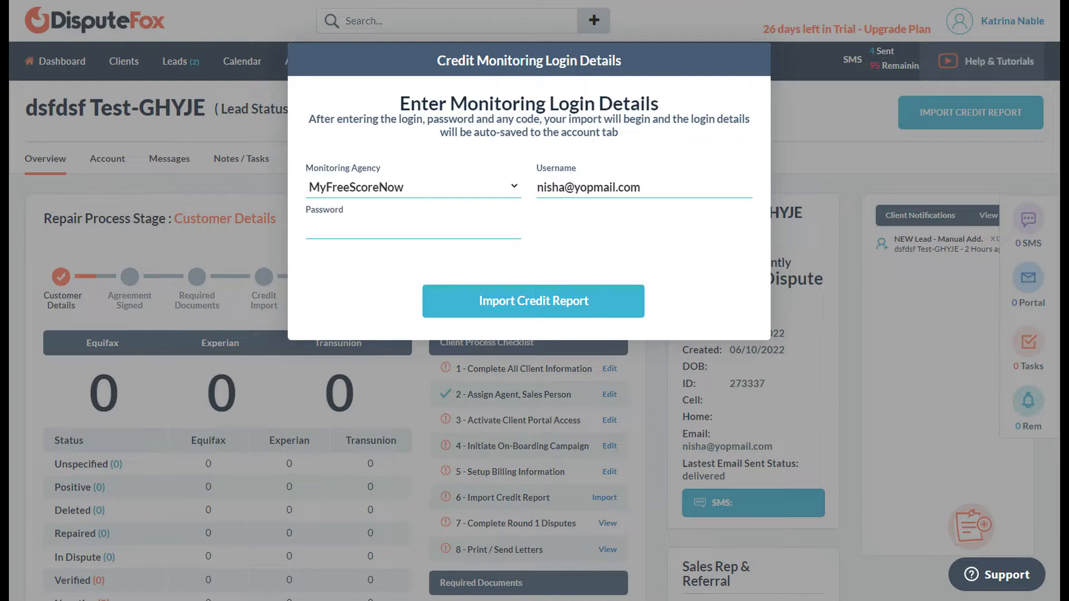
Enter the monitoring password and submit the login to import the report
click(413, 226)
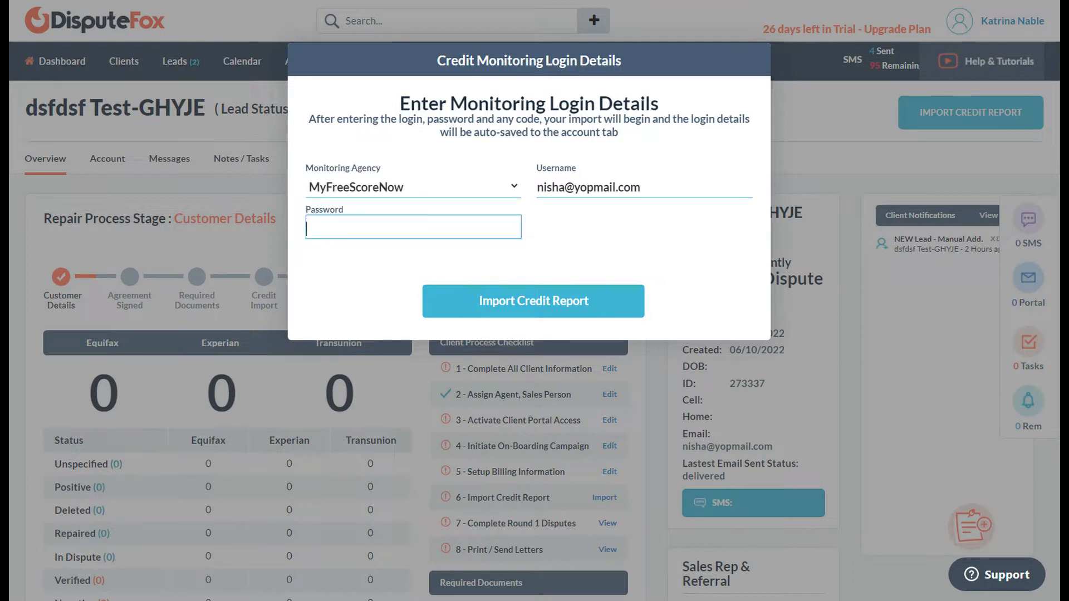
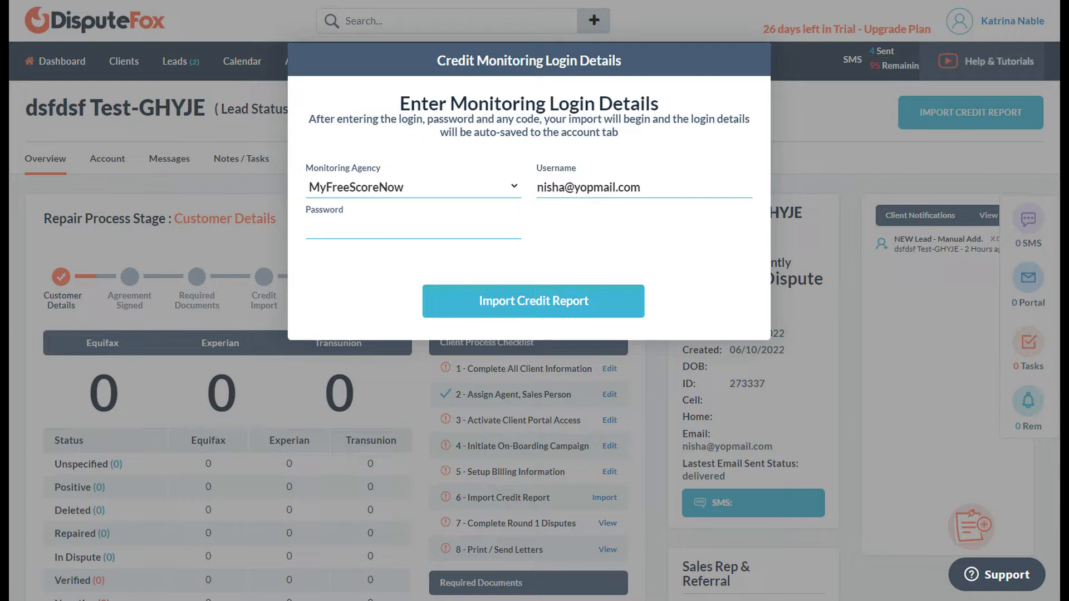
click(412, 225)
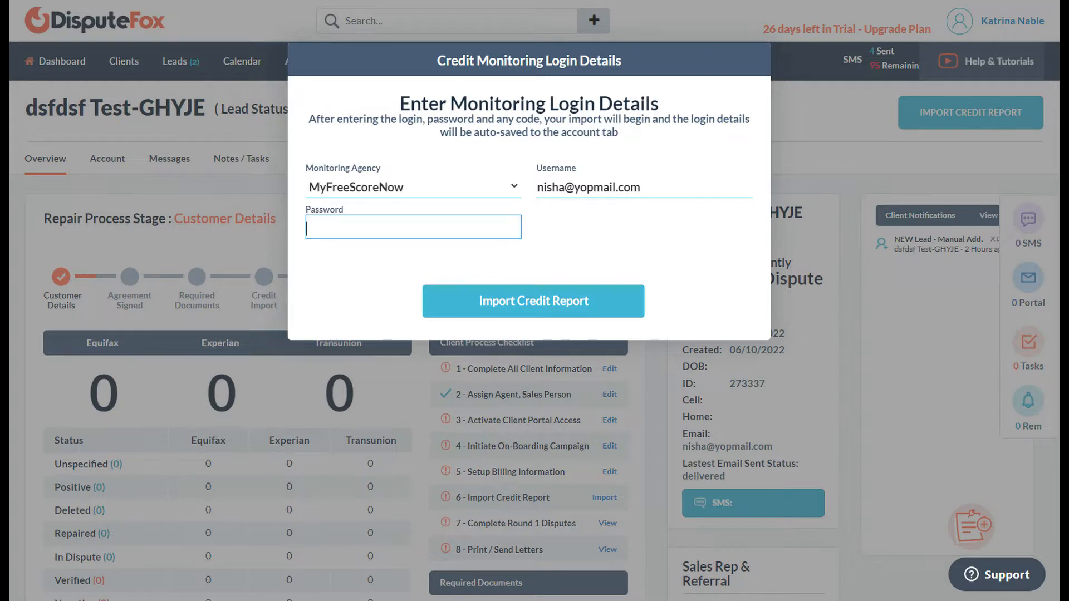
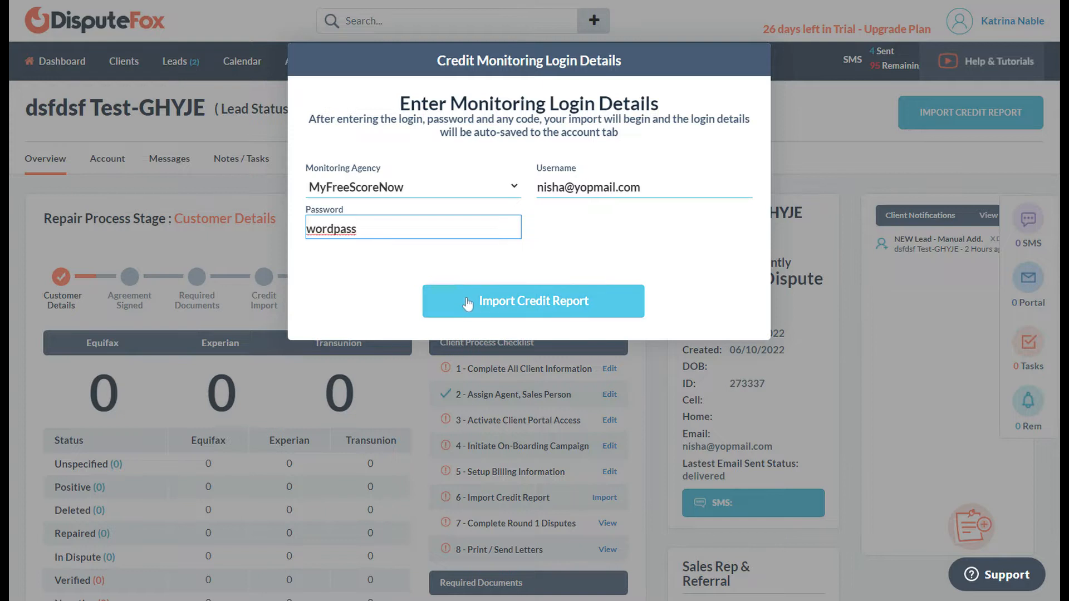
click(533, 300)
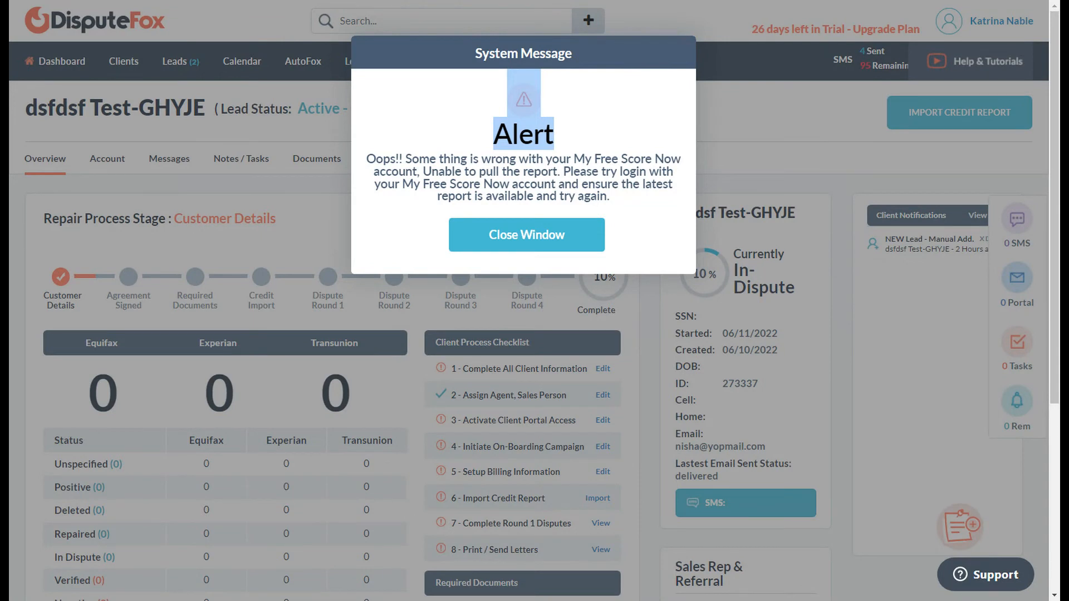
Close the import failure alert and retry the credit report import
click(526, 234)
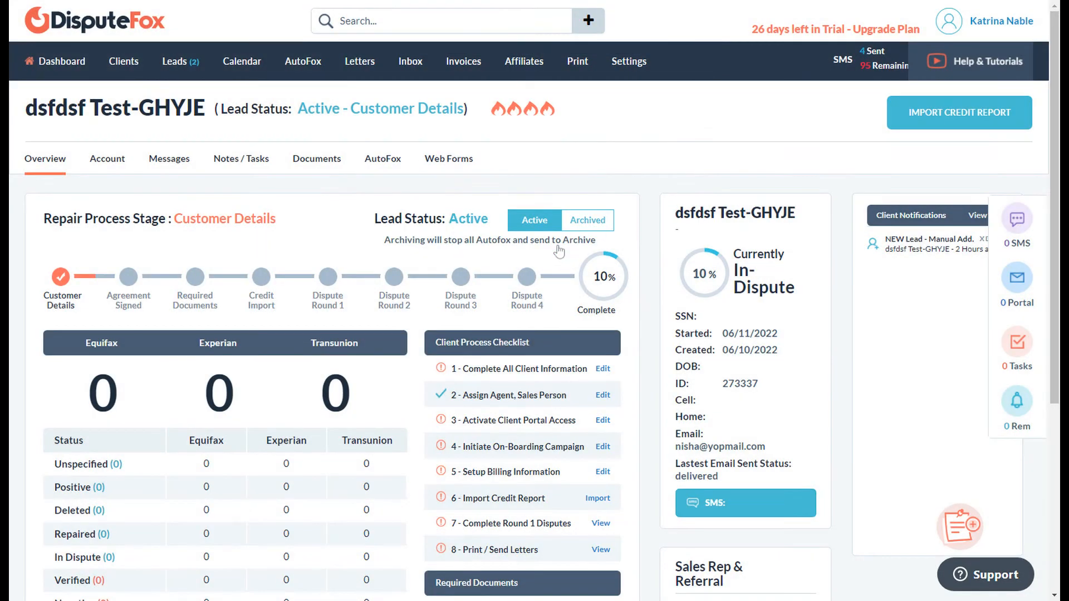
mouse_move(932, 61)
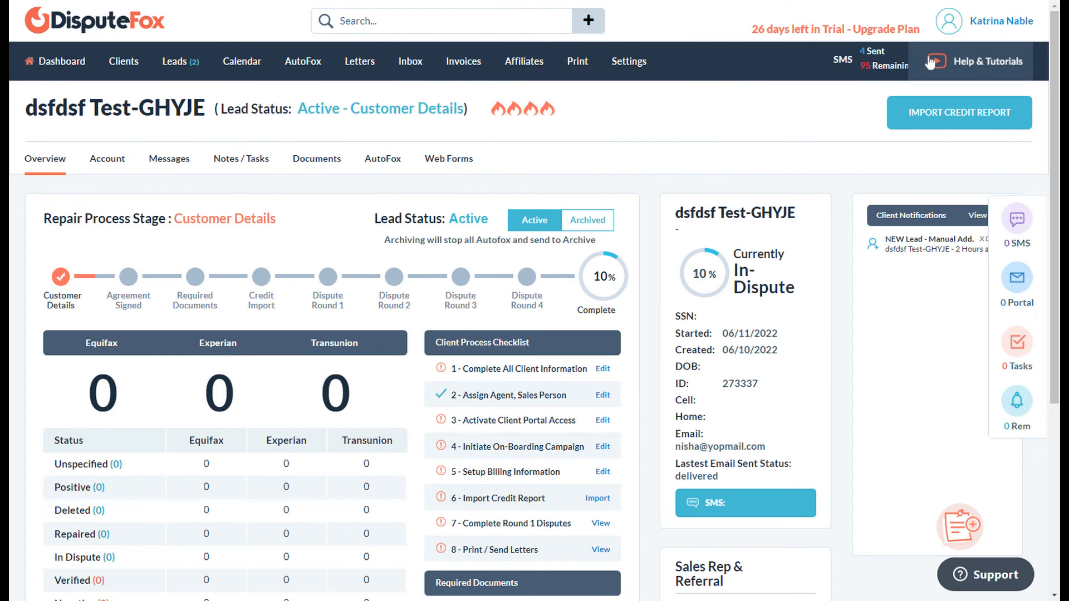
mouse_move(959, 113)
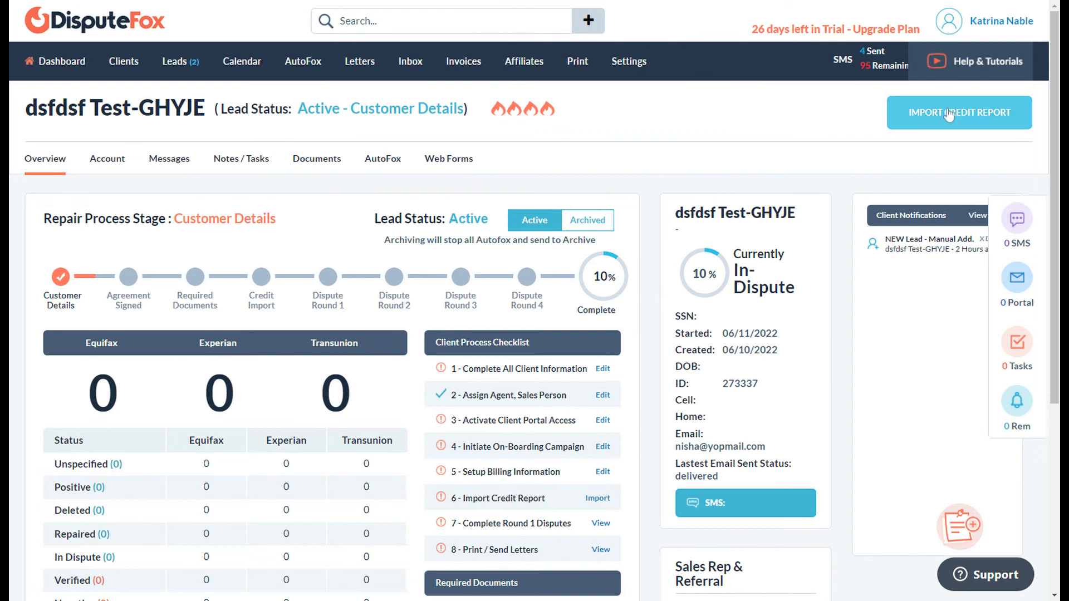
click(959, 113)
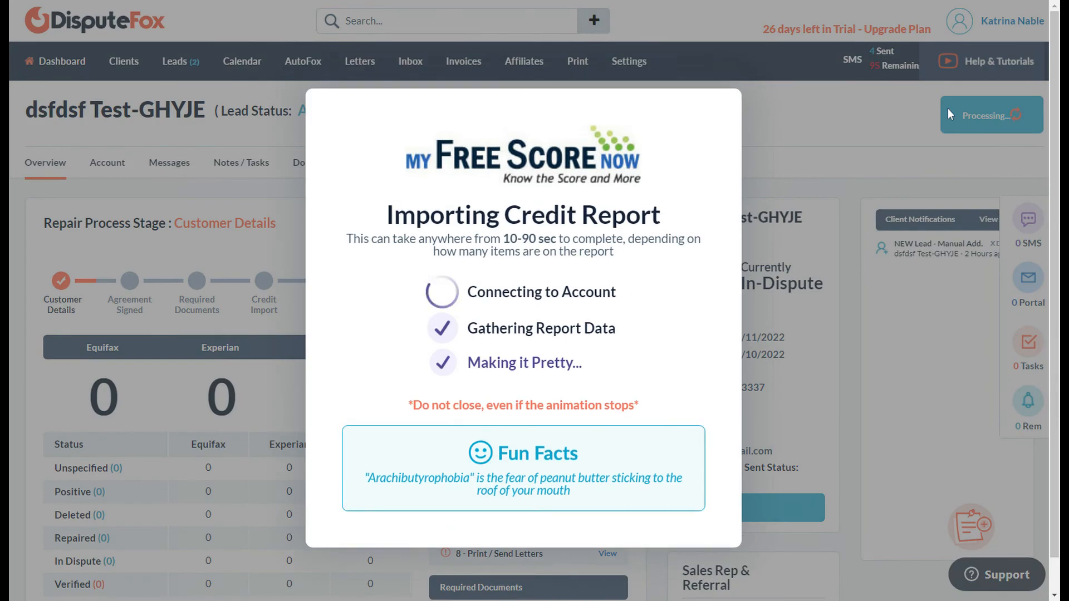